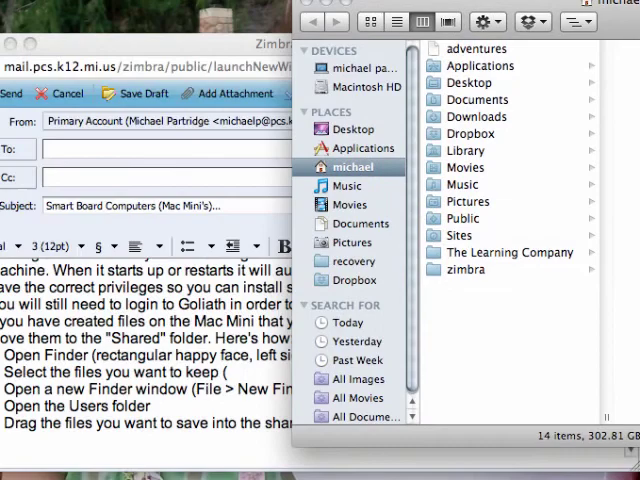
Show the Macintosh HD top level in Finder and select the Users folder.
click(140, 100)
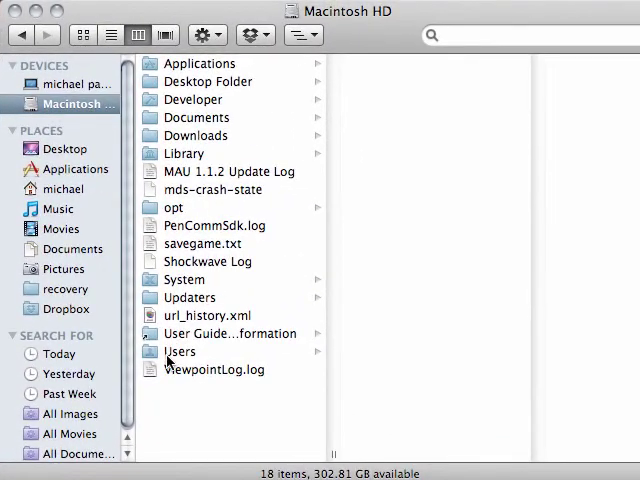
click(181, 351)
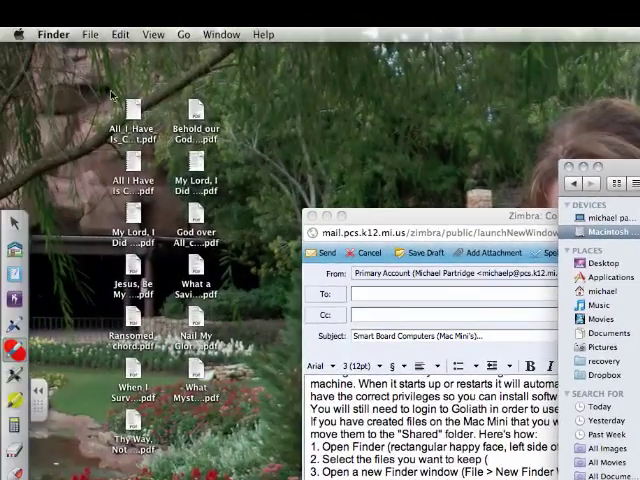
Bring Finder to the front by clicking the desktop.
click(90, 33)
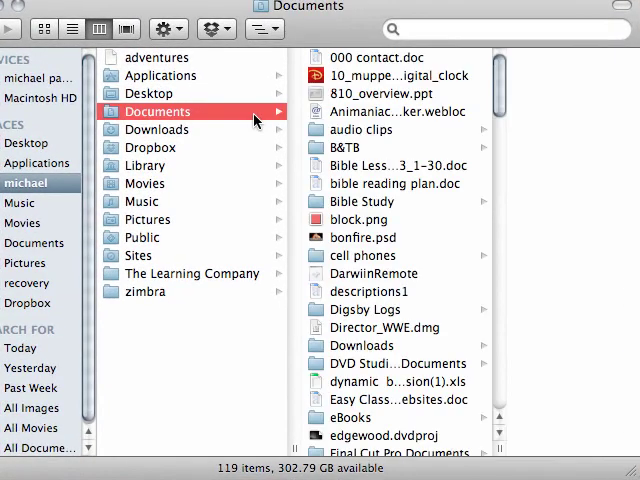
Scroll down in the Finder window toward the Shared folder.
scroll(down, 3)
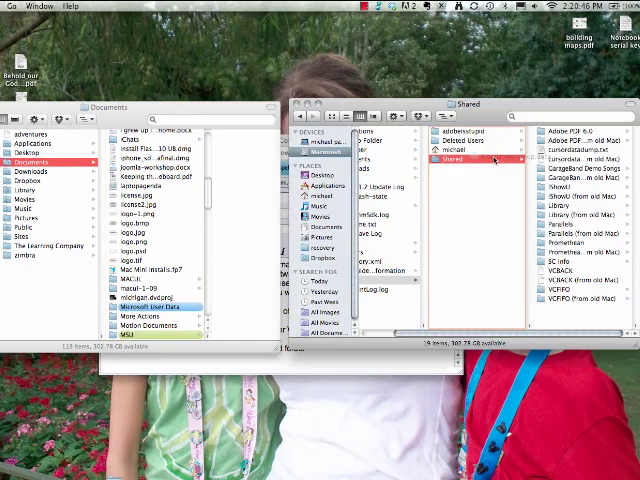
Select the Shared folder to view its contents, including Joomla-workshop.docx.
click(470, 204)
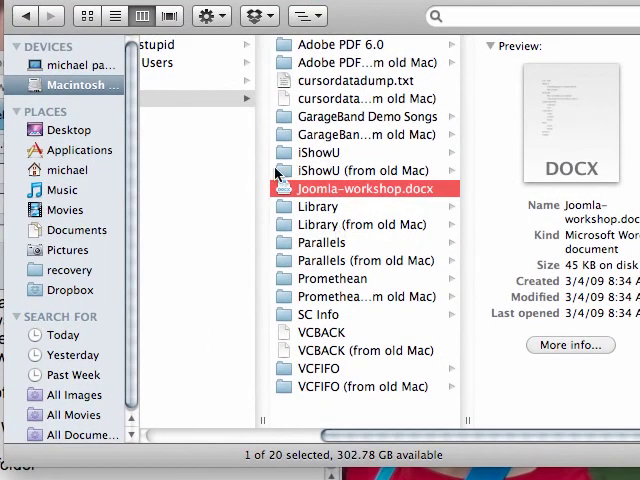
mouse_move(120, 155)
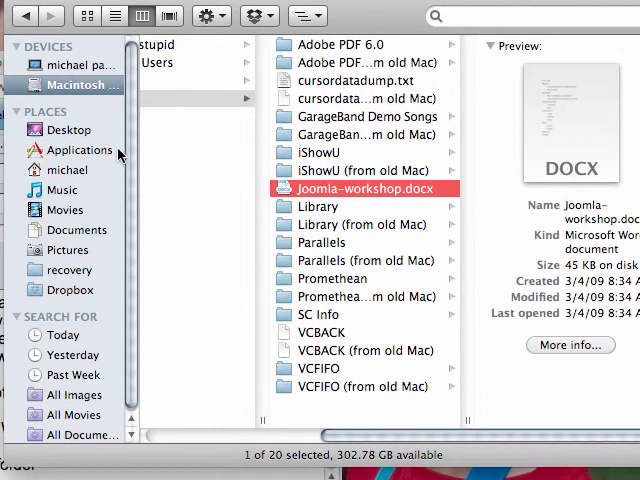